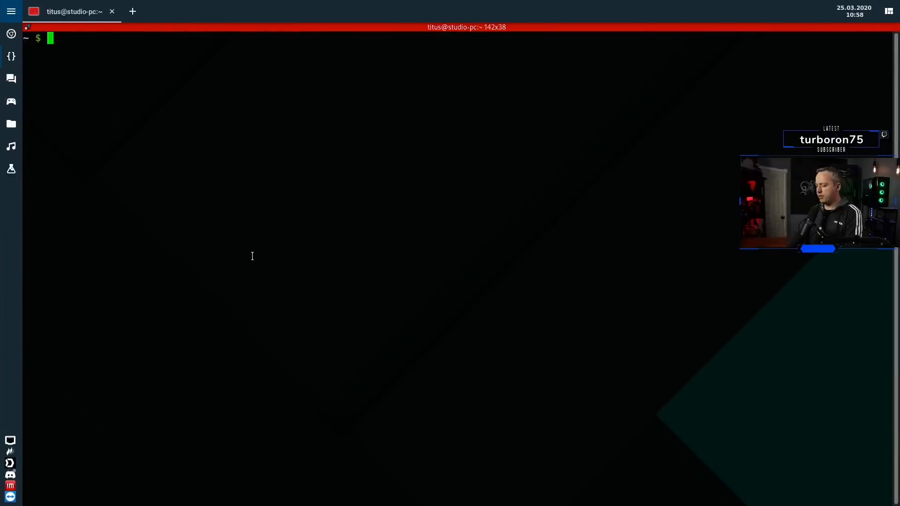
- Run lspci, then filter it with grep for NVIDIA and for the Magewell capture controllers
type("lspci")
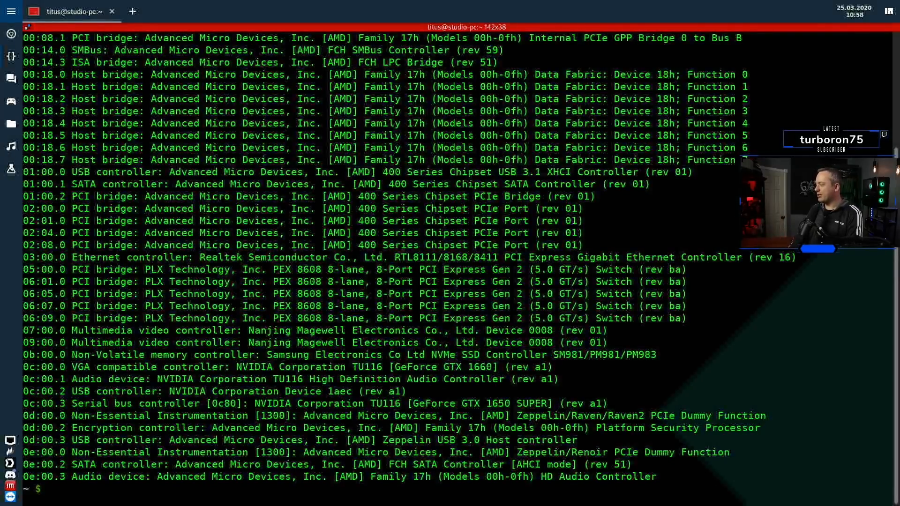
type("lspci | g")
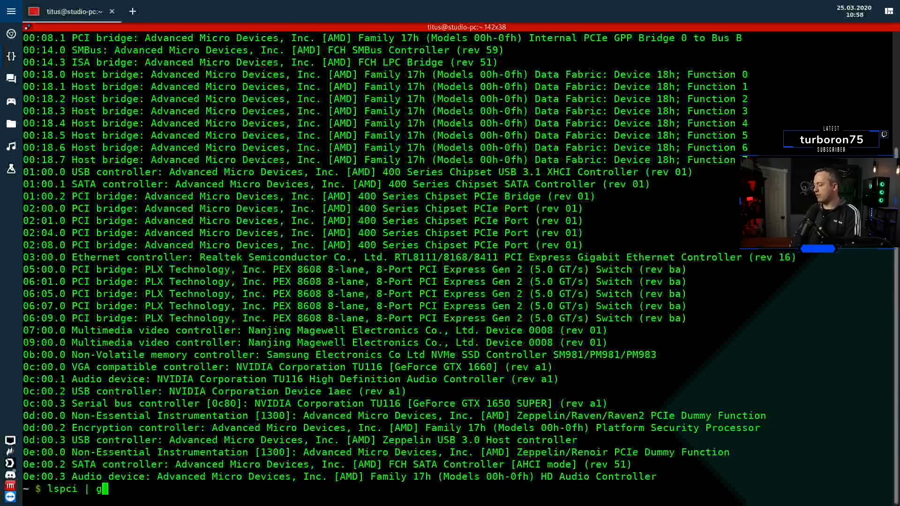
type("rep NVIDIA")
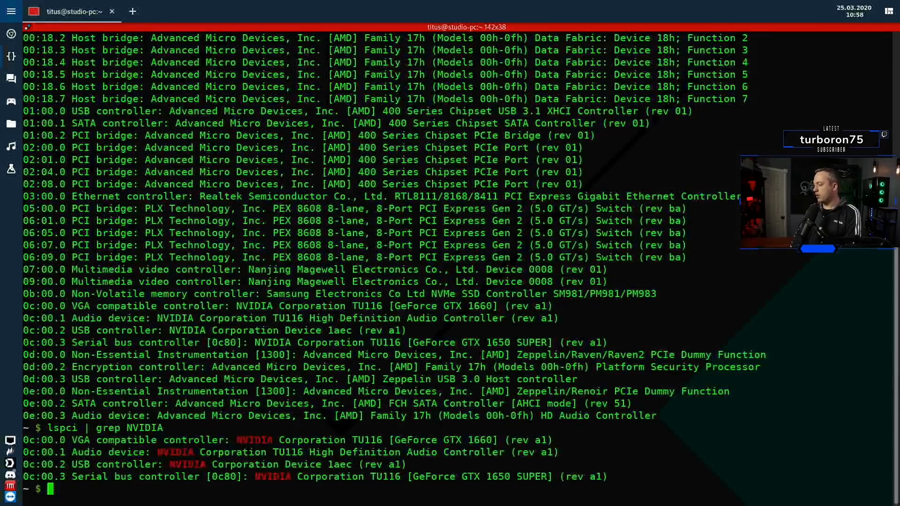
type("lspci | grep NVIDIA")
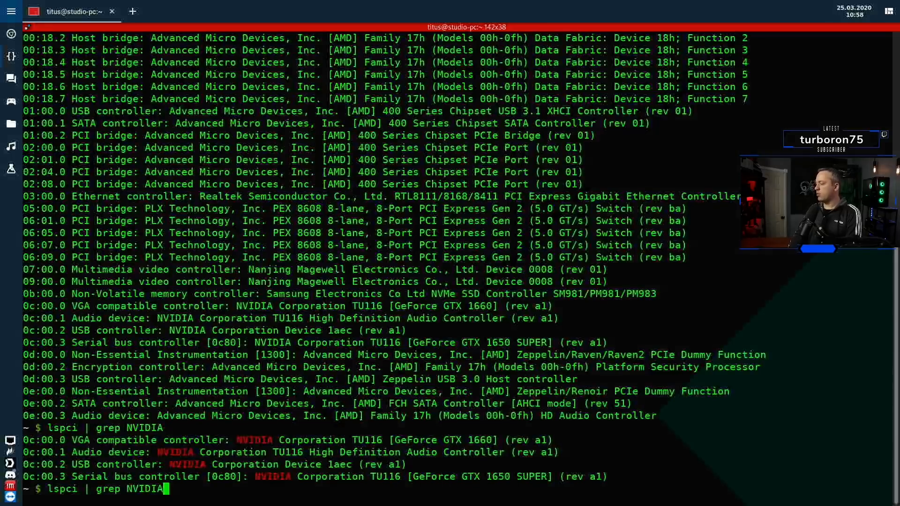
type("Magewell")
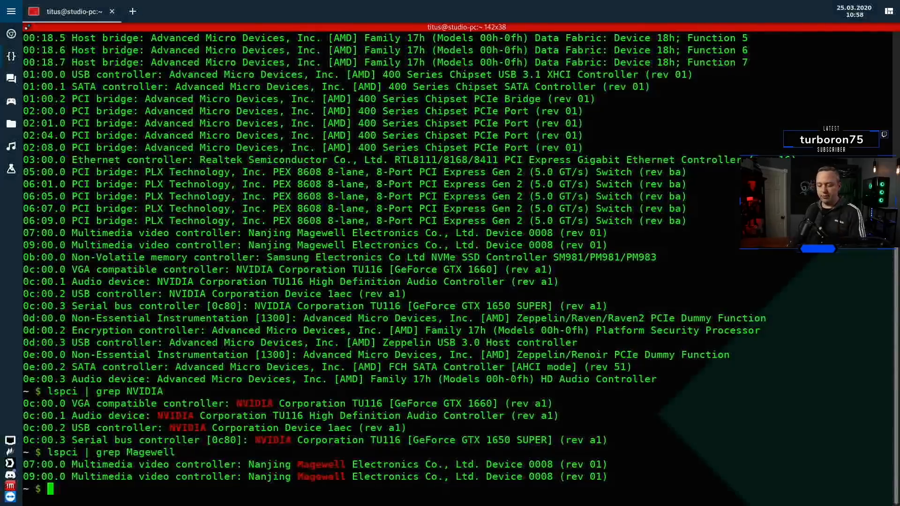
- Query installed packages with sudo pacman -Q | grep linux, showing linux-lts 5.4.26-1, headers and firmware
type("sudo")
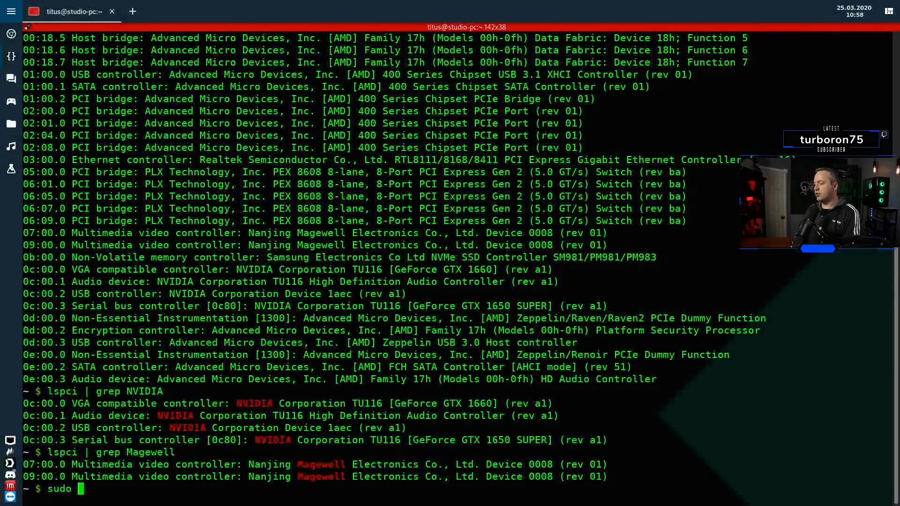
type("pacman -")
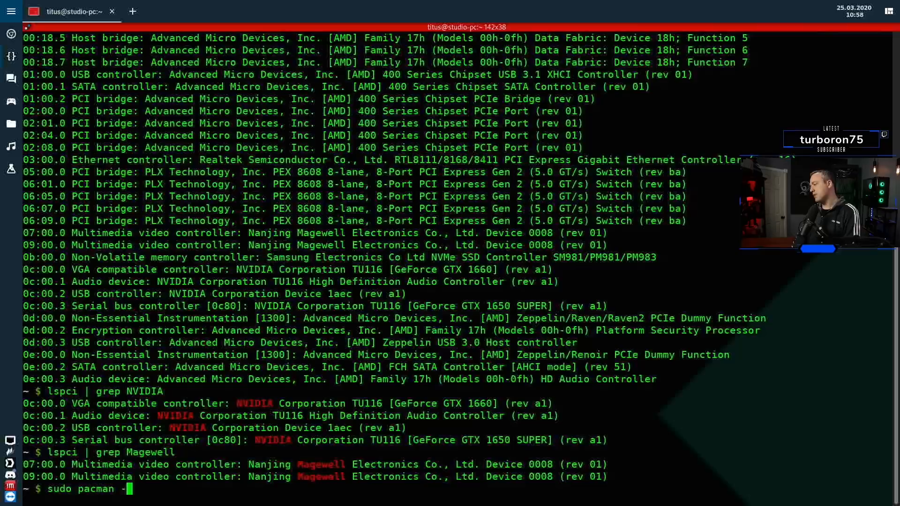
type("Q |")
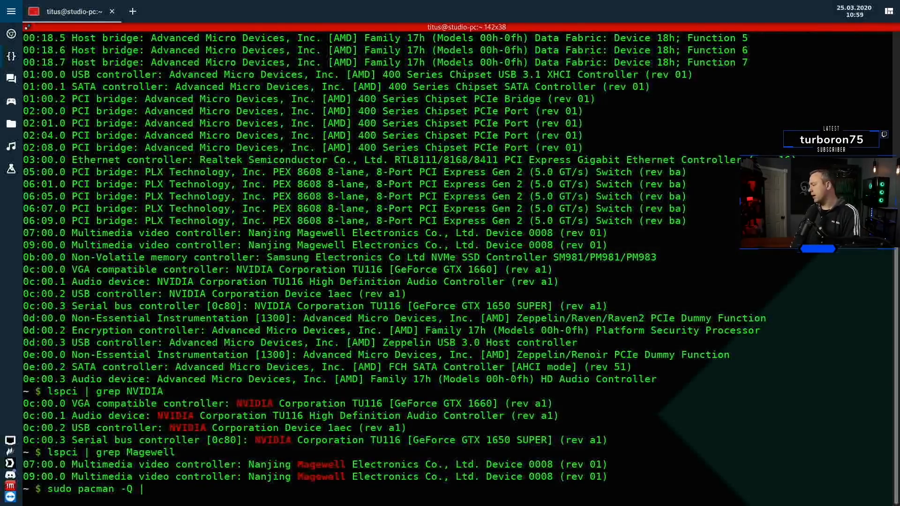
type("grep")
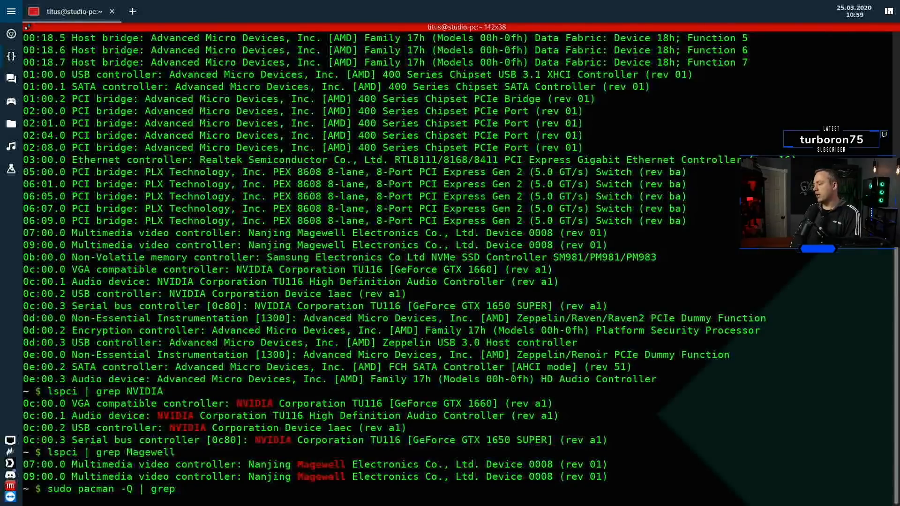
type("linux")
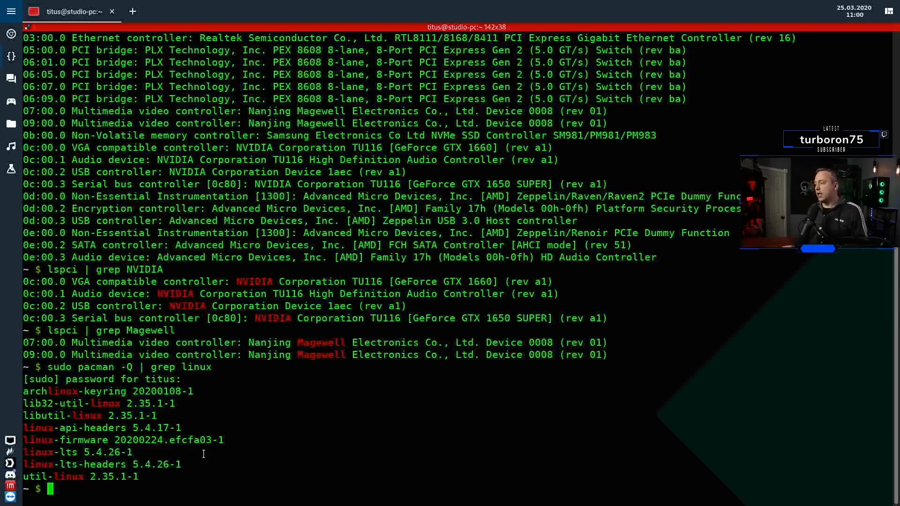
type("sudo pacman -Q | grep linux")
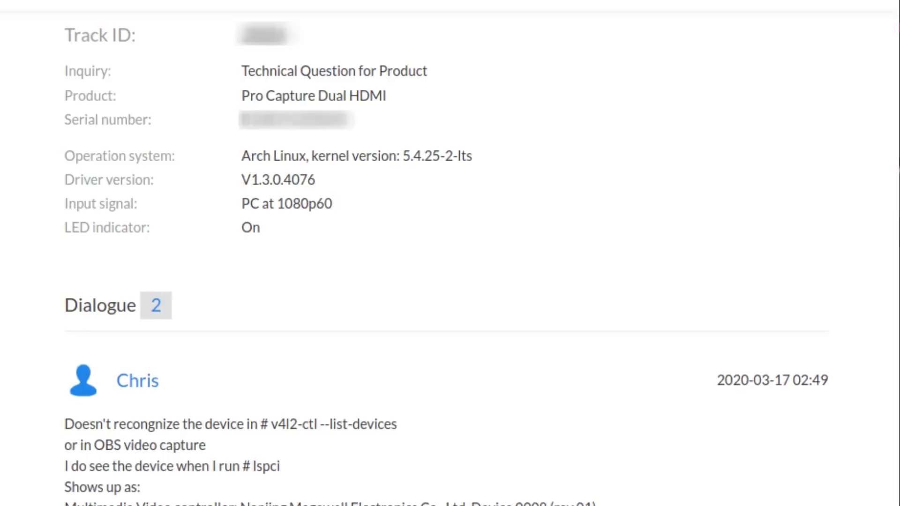
- Scroll down the Pro Capture Dual HDMI ticket to the Magewell Support reply
scroll("down", 3)
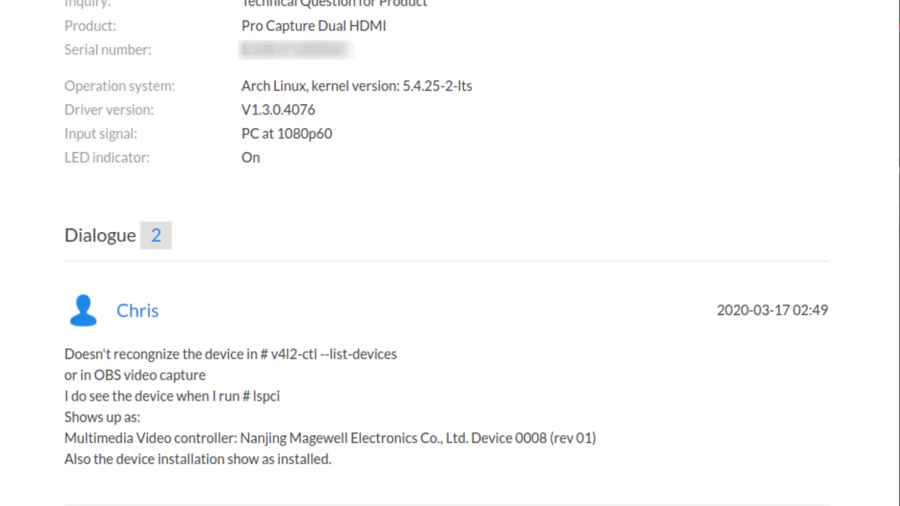
scroll("down", 3)
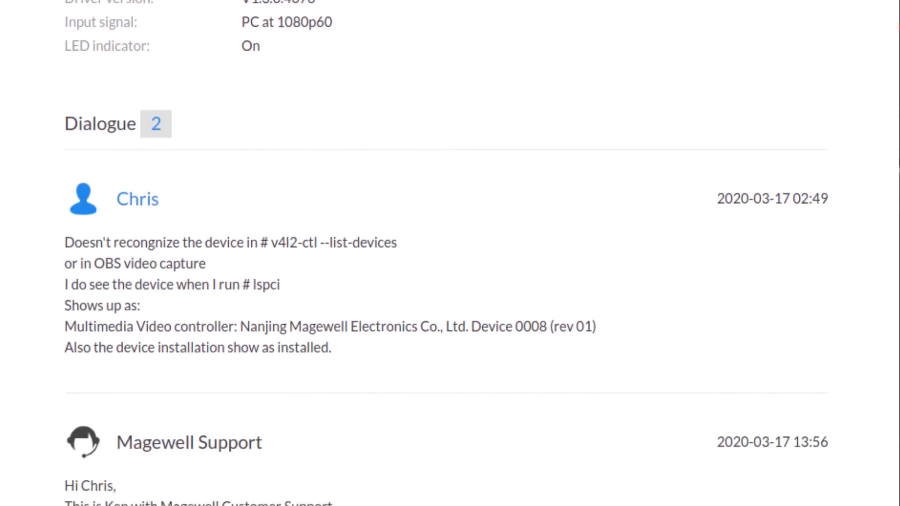
scroll("down", 3)
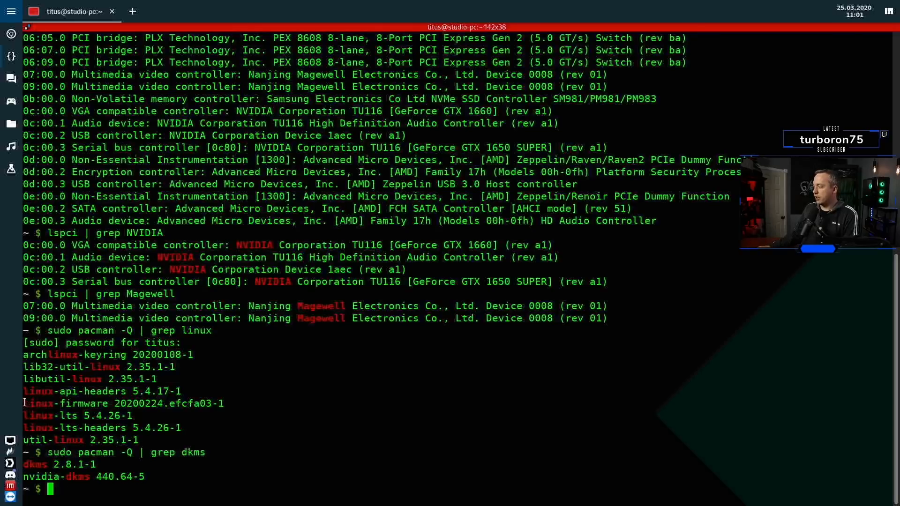
- Highlight the linux-firmware package entry in the pacman query output
double_click(66, 403)
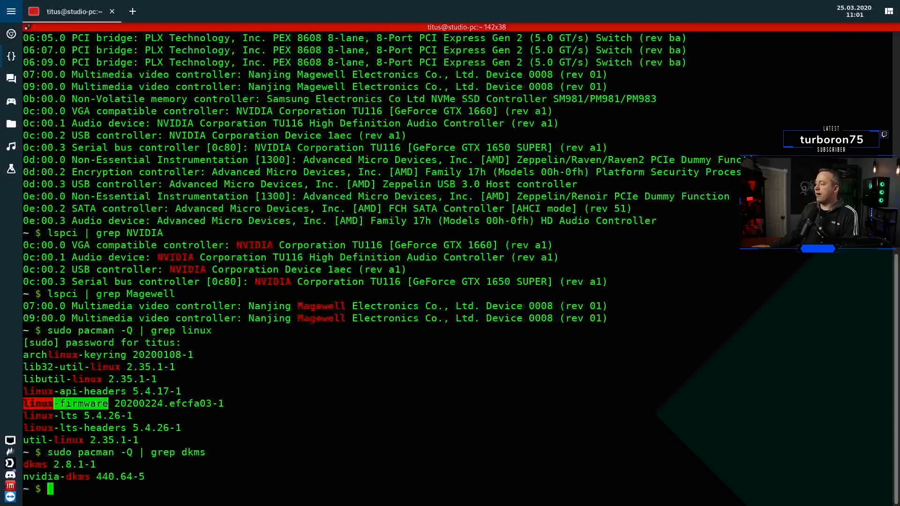